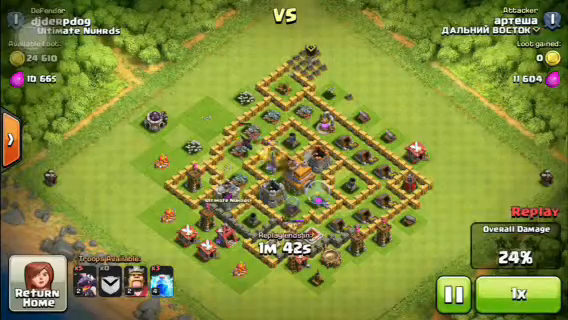
Switch the replay playback speed from 1x to 2x.
left_click(508, 288)
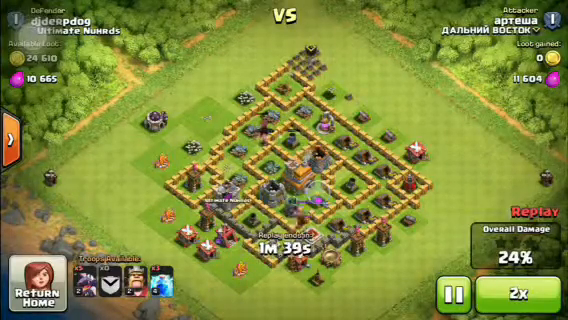